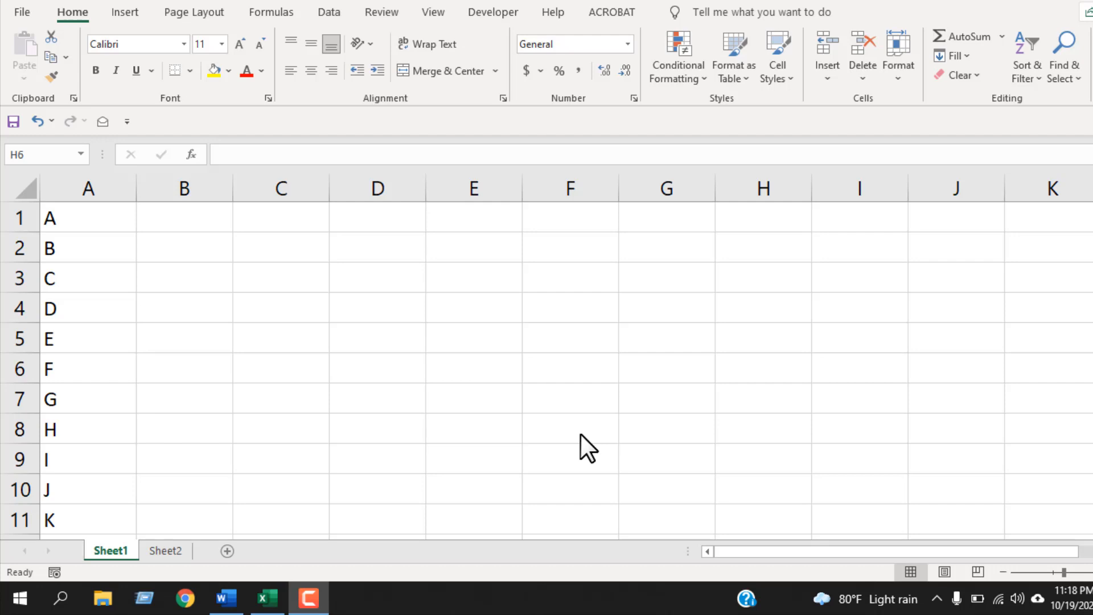
mouse_move(532, 404)
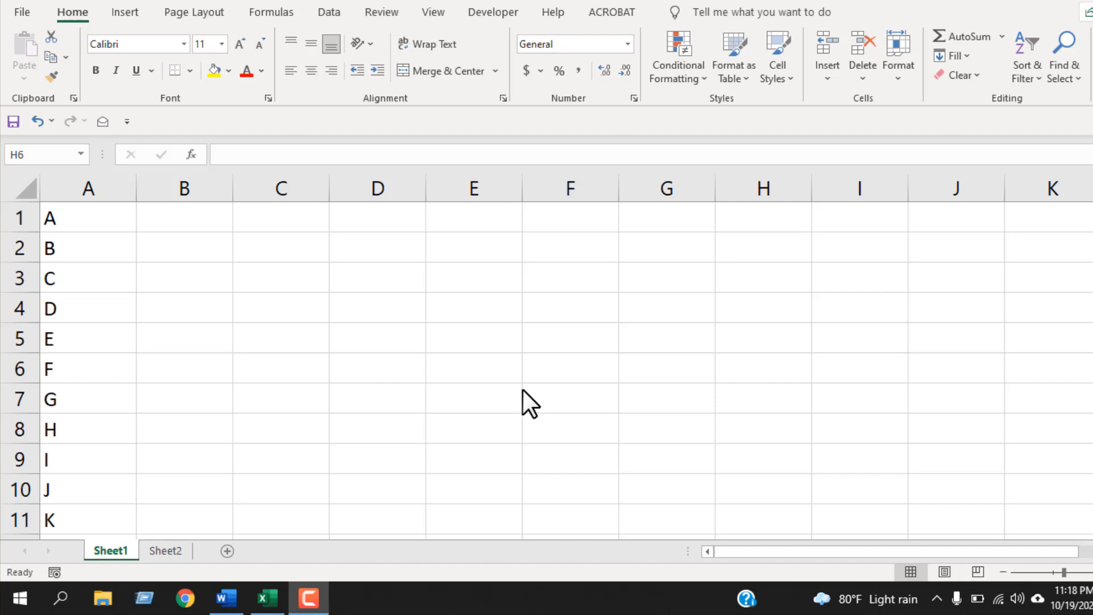
mouse_move(438, 383)
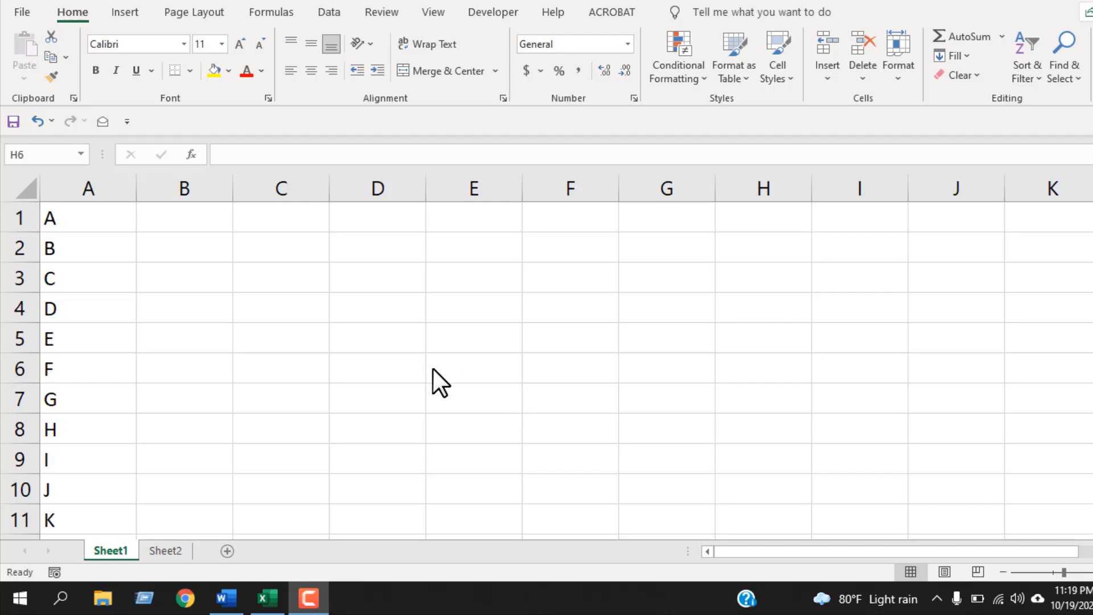
mouse_move(190, 237)
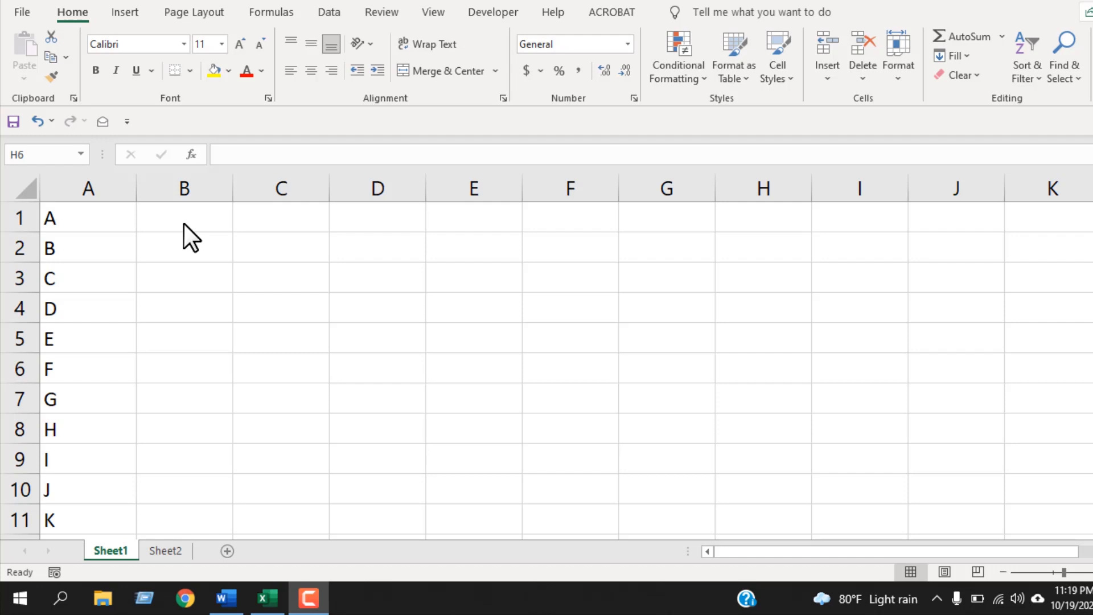
Enter 'Jan' in B1 to extend the months, and enter the letter 'A' in C1.
click(183, 217)
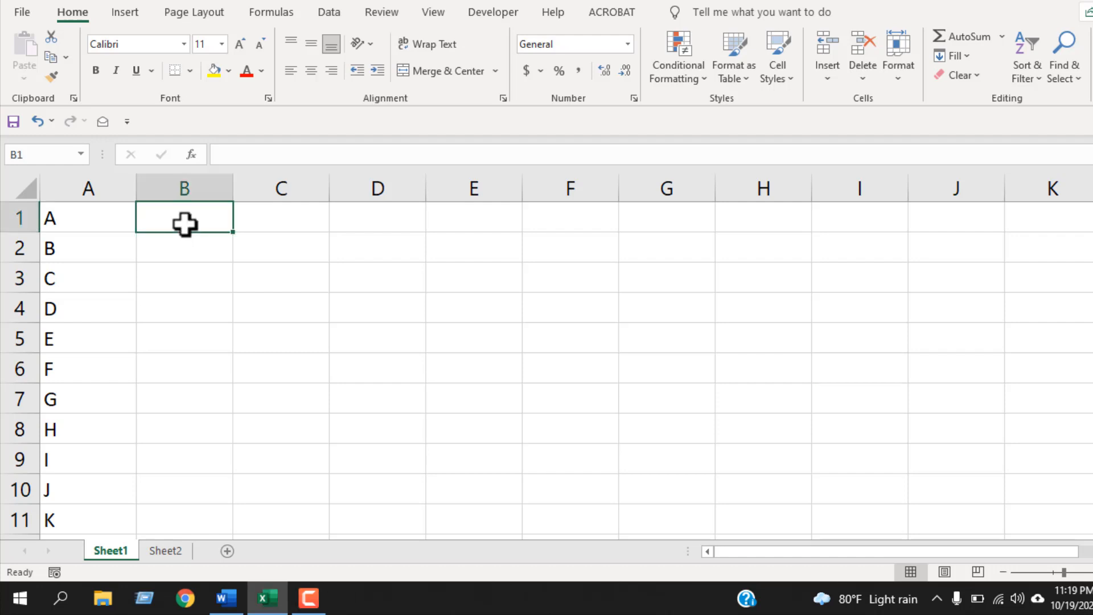
text(Jan)
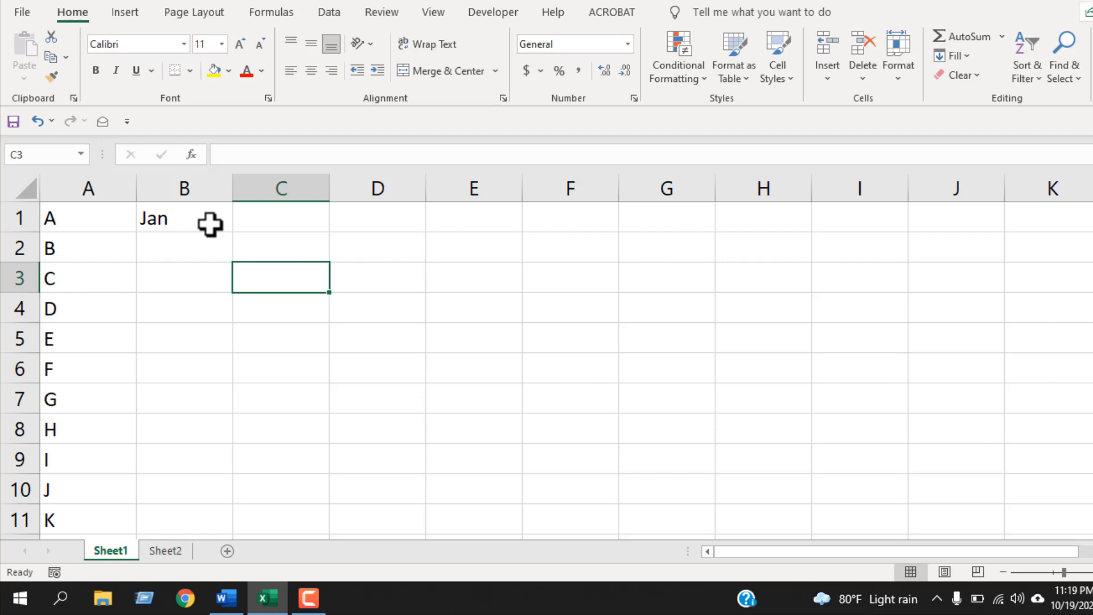
click(183, 218)
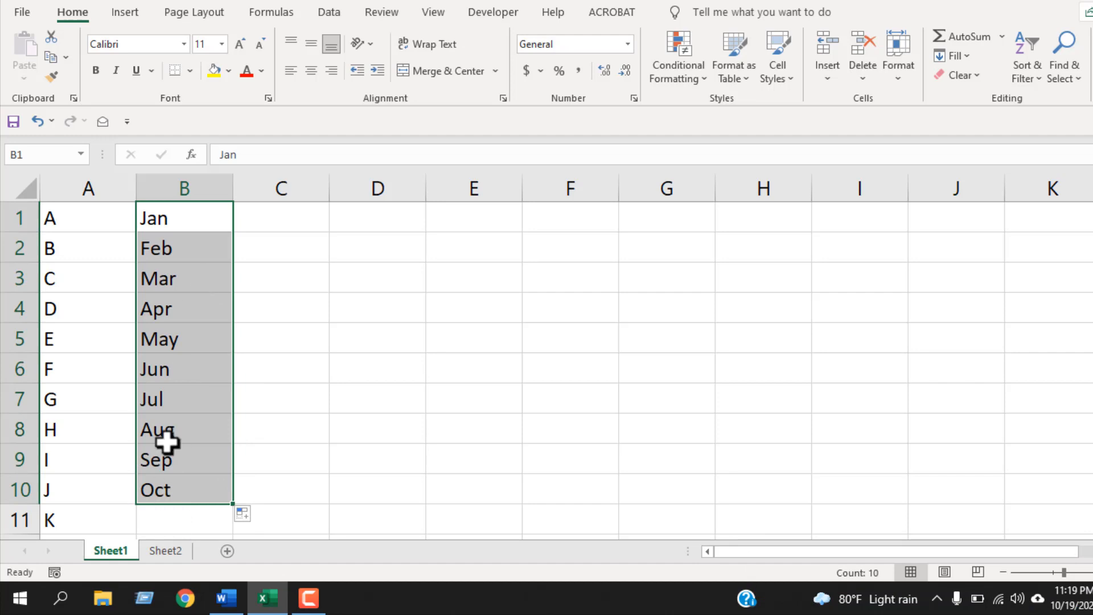
click(281, 217)
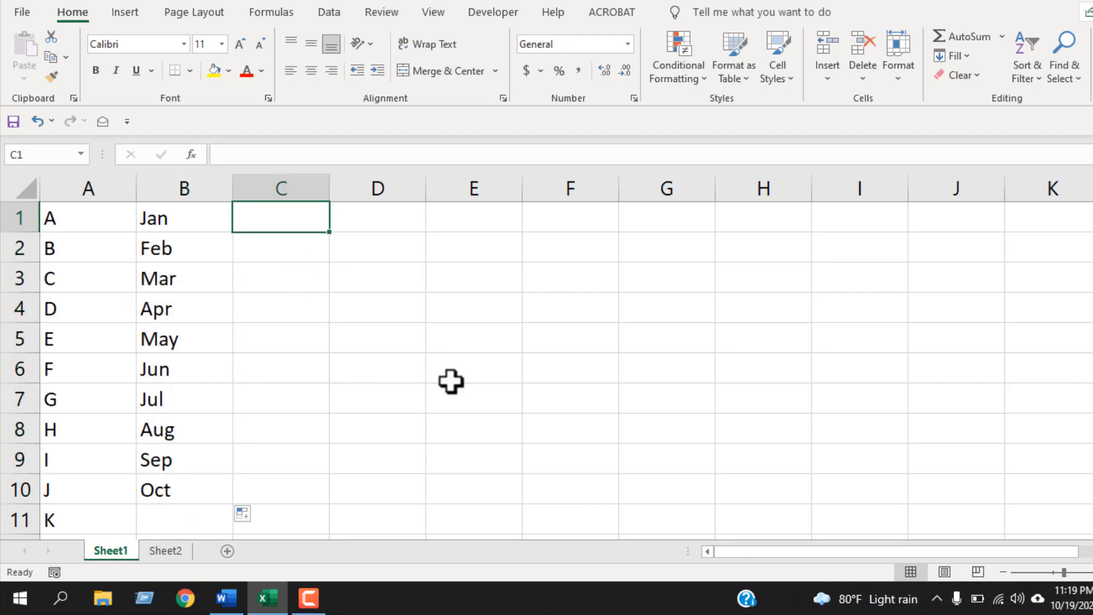
text(A)
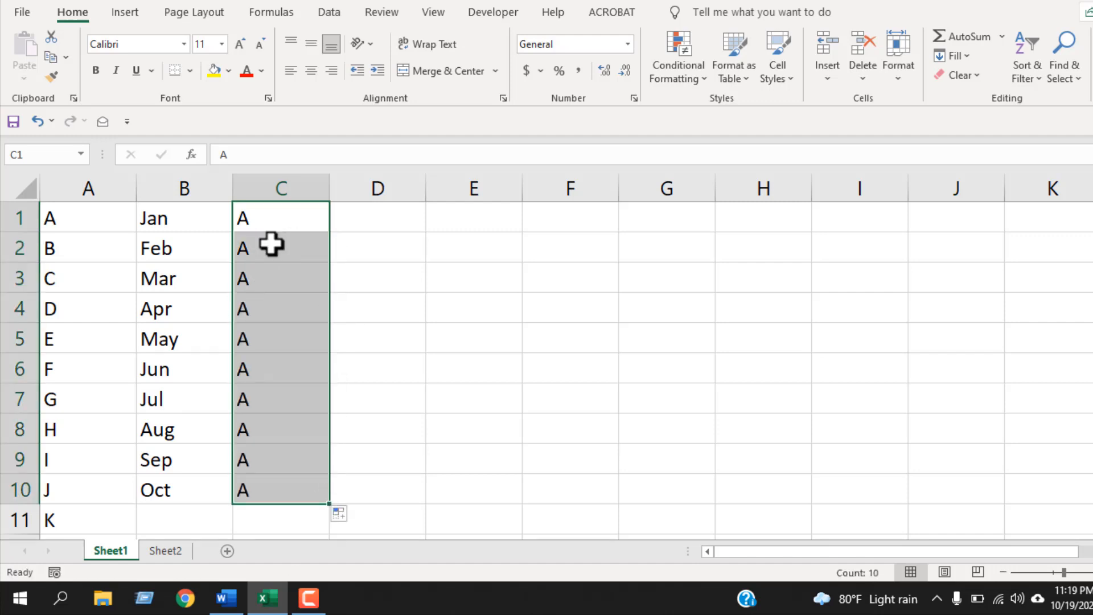
mouse_move(361, 224)
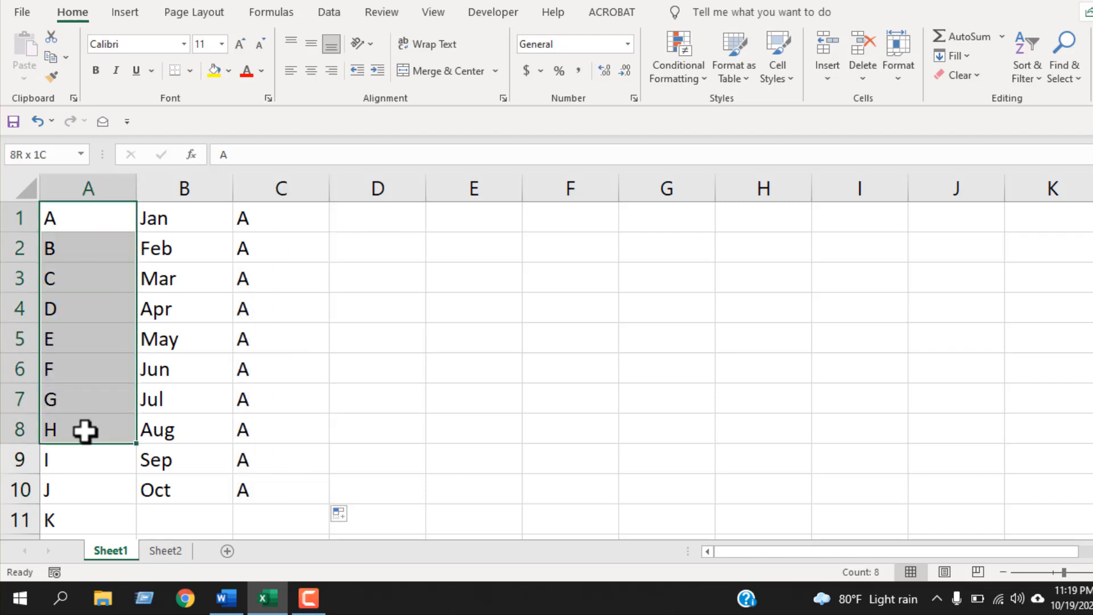
Fill the letters down column A to A–K, then select cell A1.
click(88, 459)
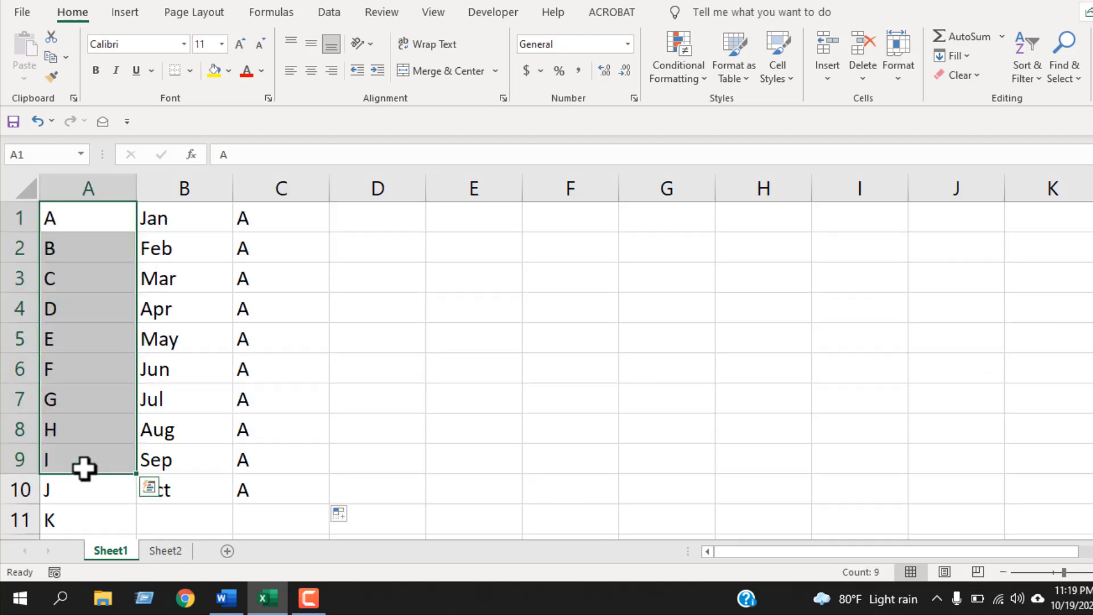
click(184, 187)
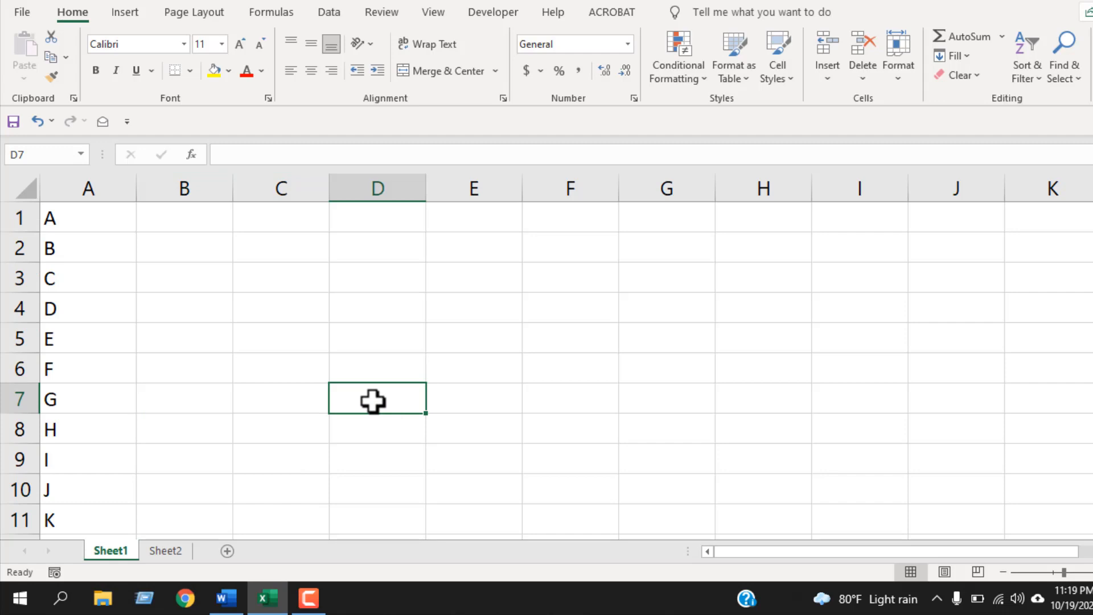
click(88, 217)
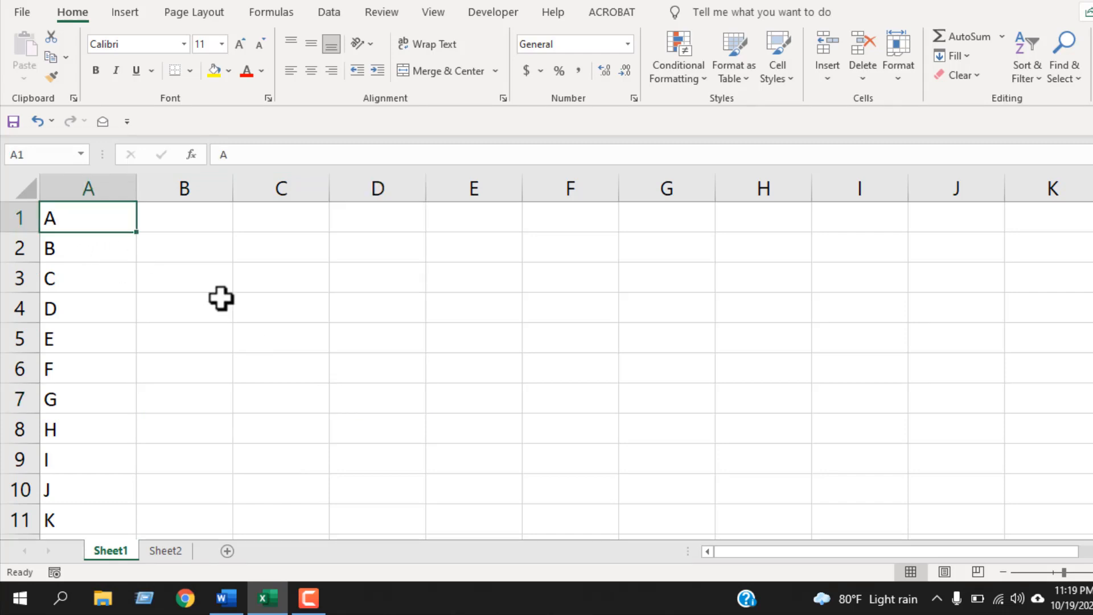
scroll(down, 3)
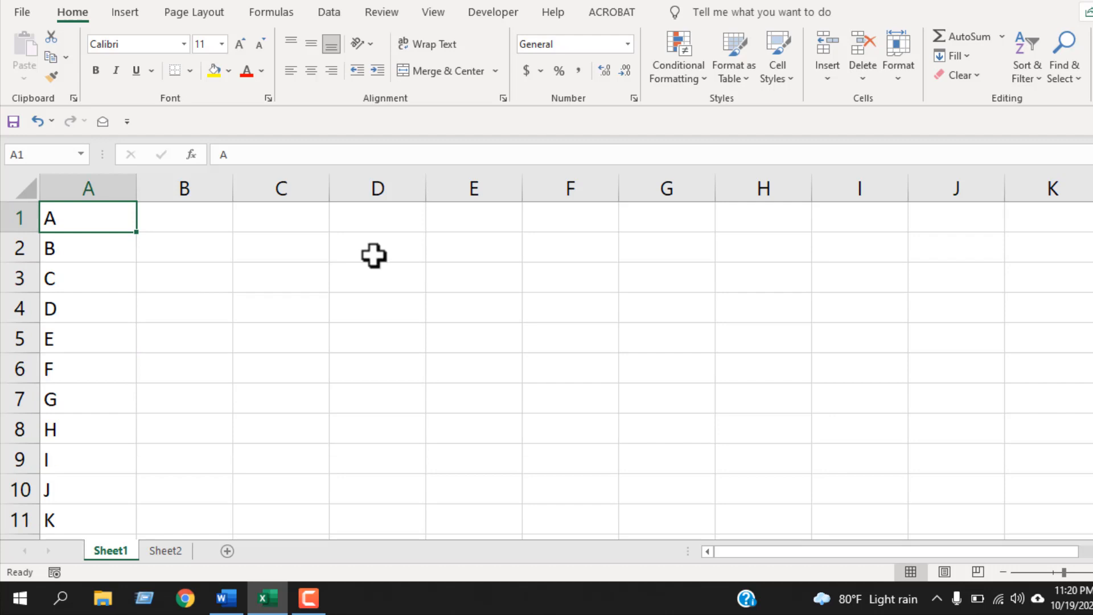
mouse_move(210, 267)
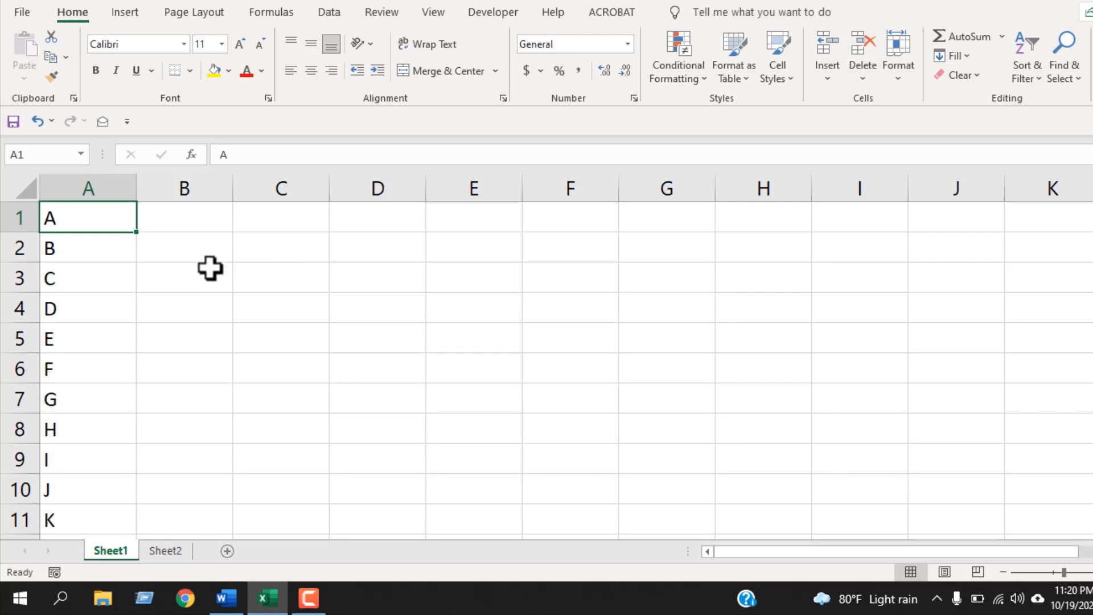
mouse_move(221, 280)
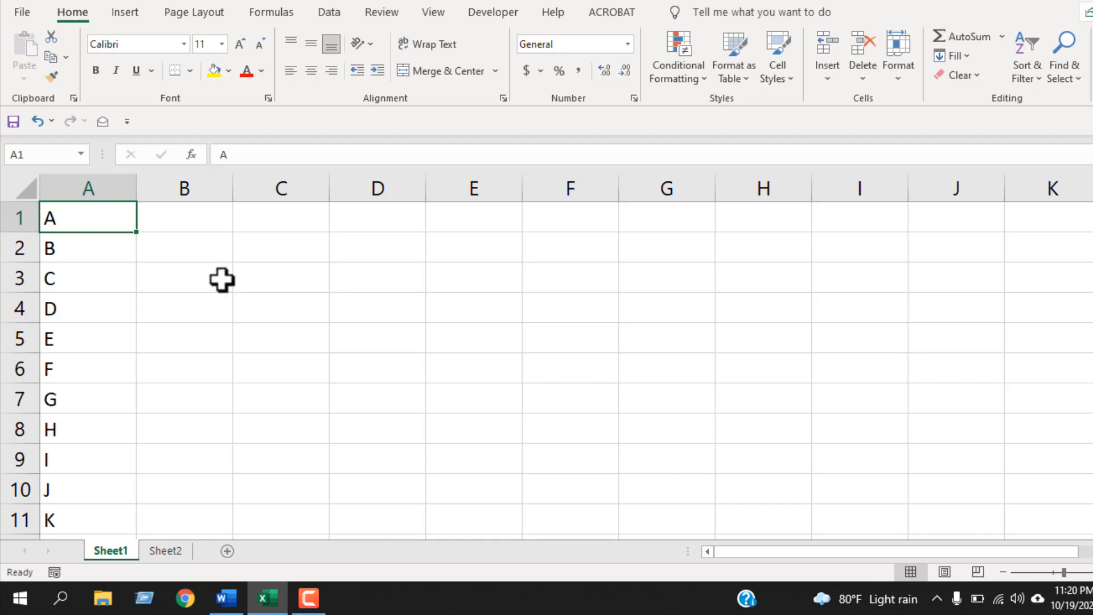
mouse_move(97, 420)
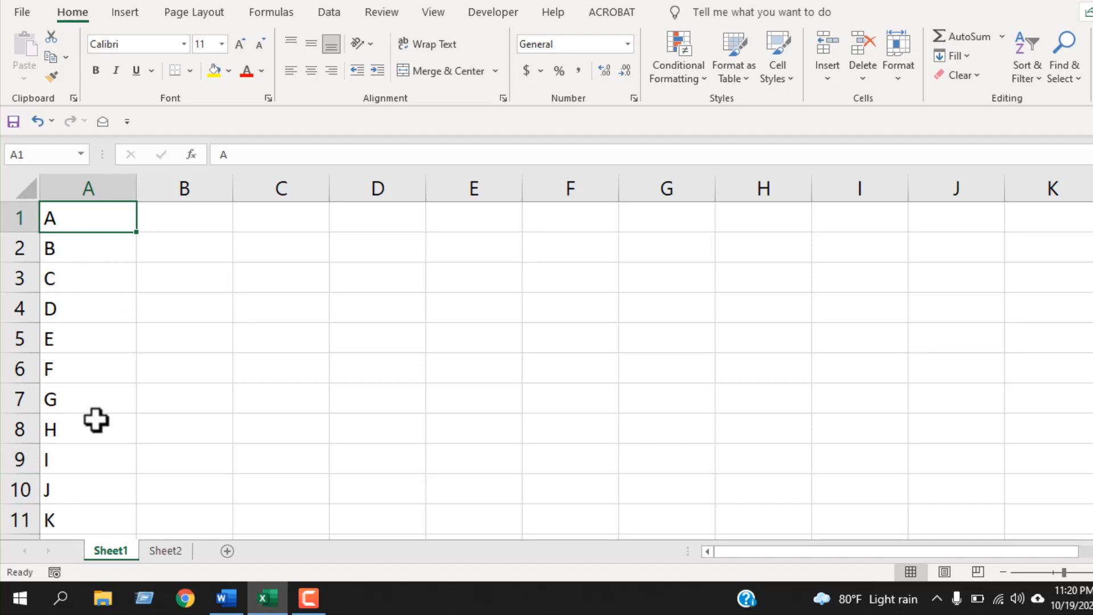
Open Excel Options, go to Advanced, and launch Edit Custom Lists.
click(21, 12)
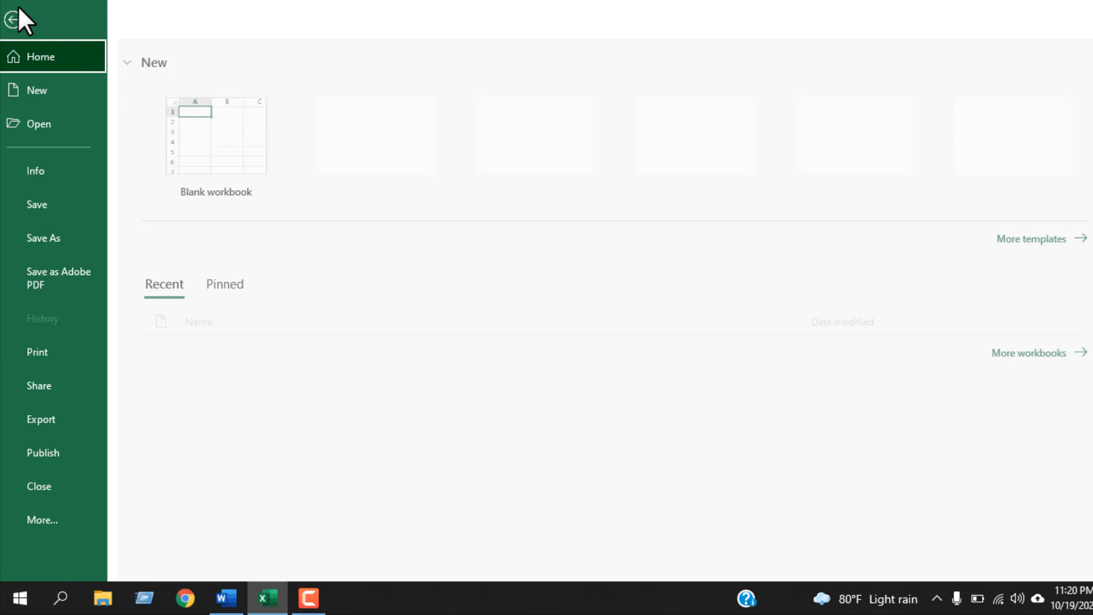
click(42, 519)
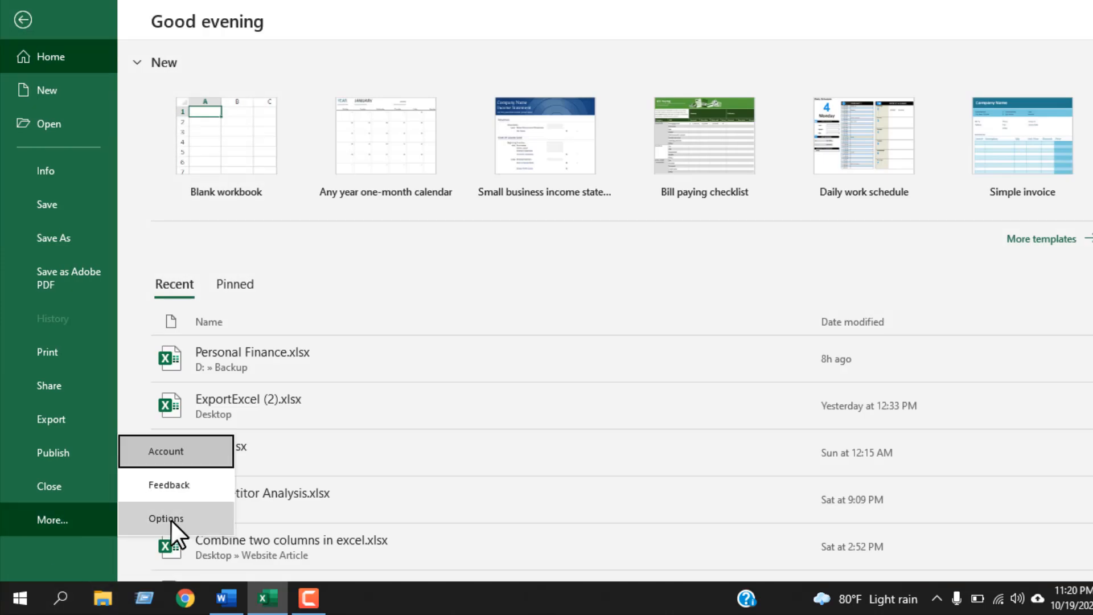
click(166, 518)
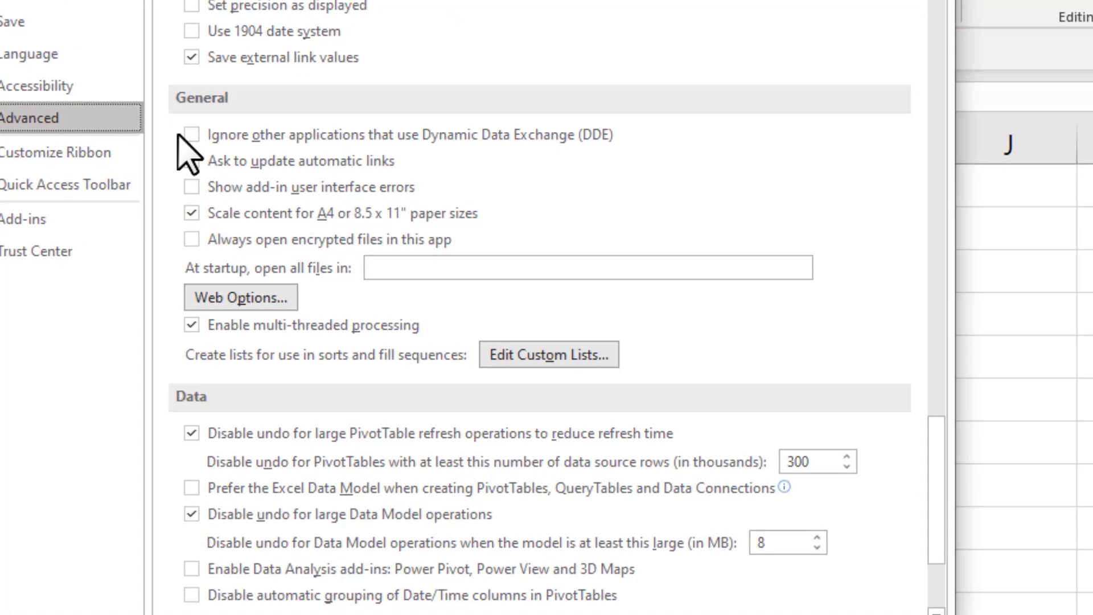
click(190, 161)
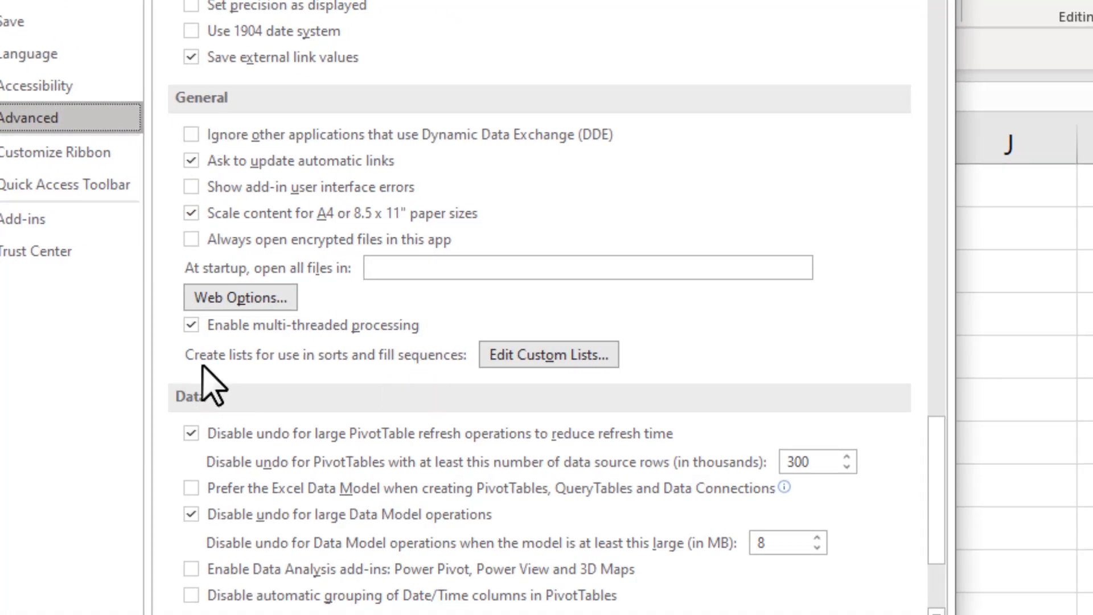
mouse_move(349, 390)
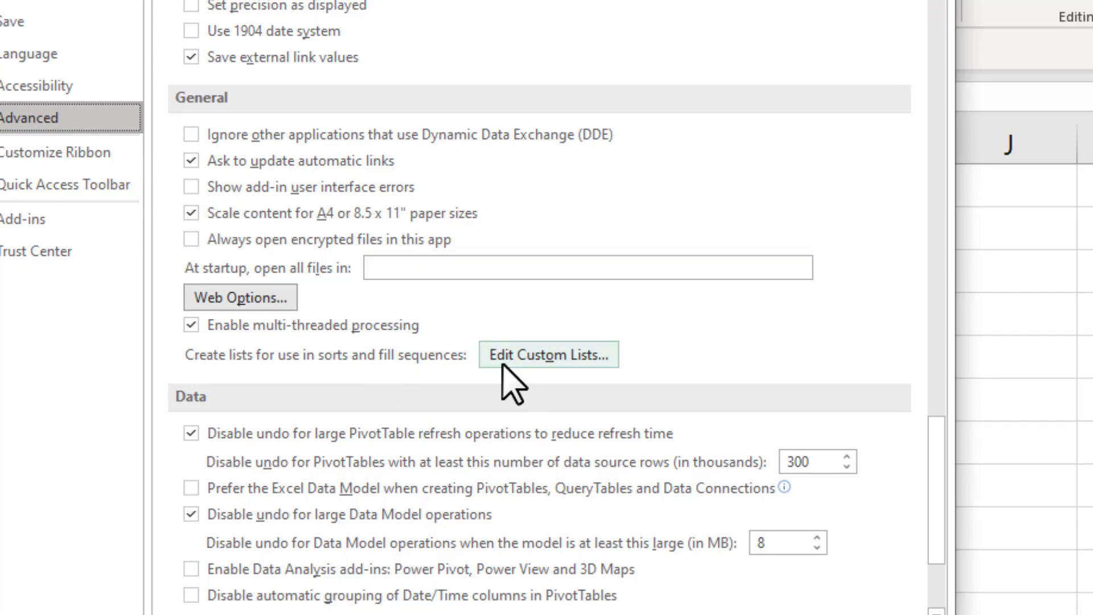
click(548, 354)
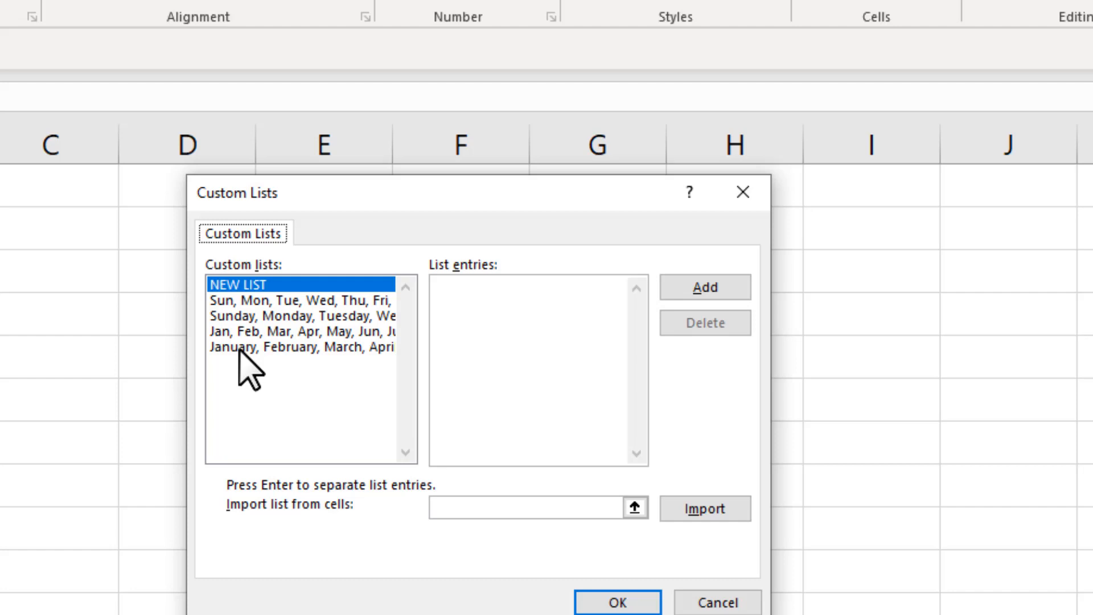
mouse_move(245, 423)
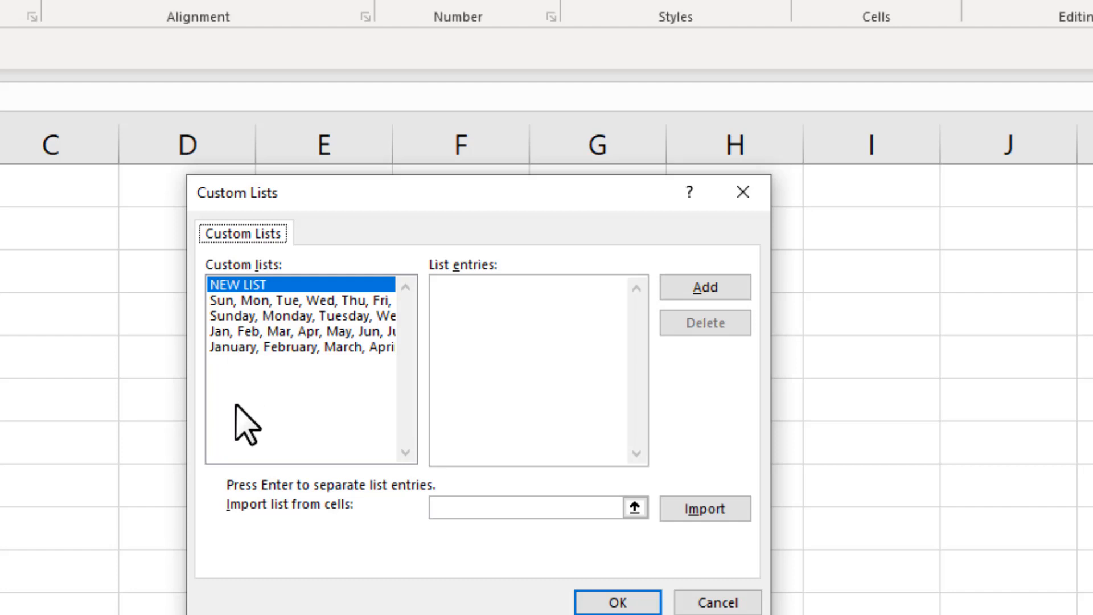
mouse_move(254, 532)
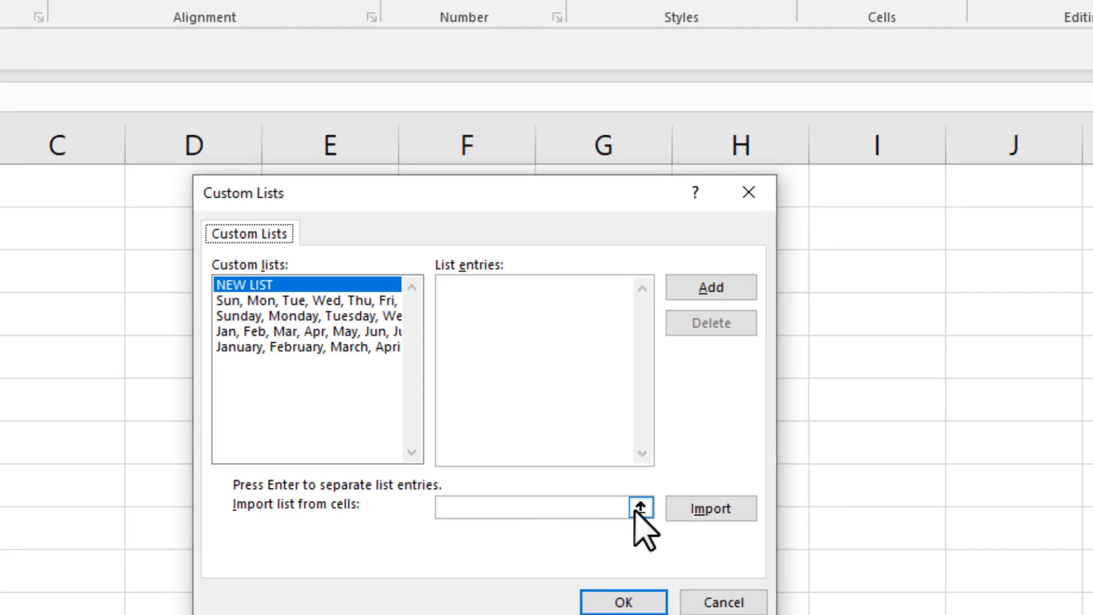
Import cells $A$1:$A$26 as a custom A–Z list and confirm Options.
click(639, 508)
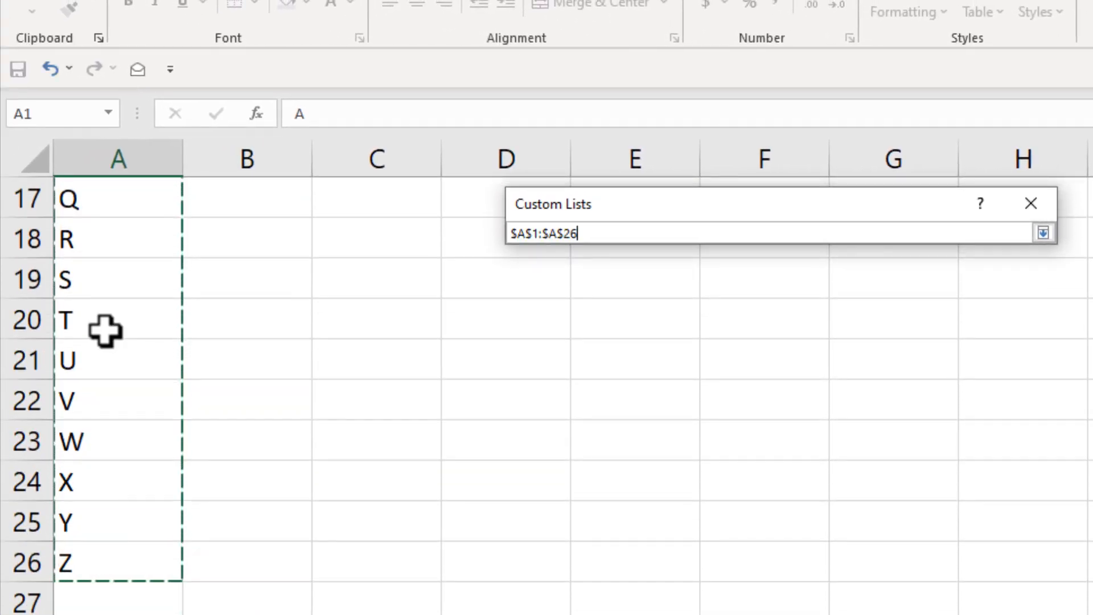
mouse_move(1043, 233)
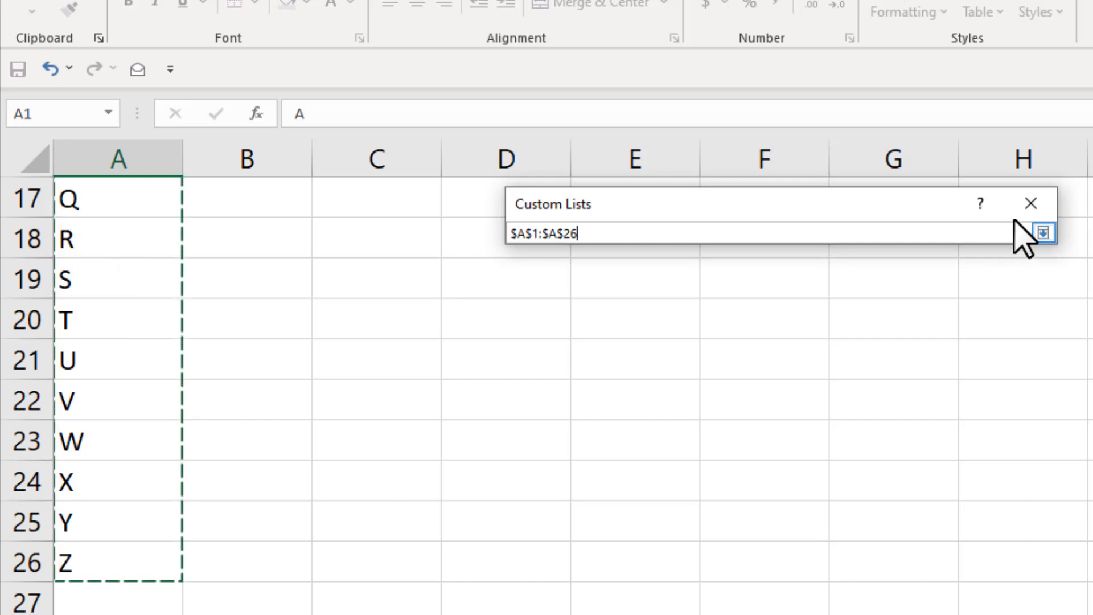
click(1043, 232)
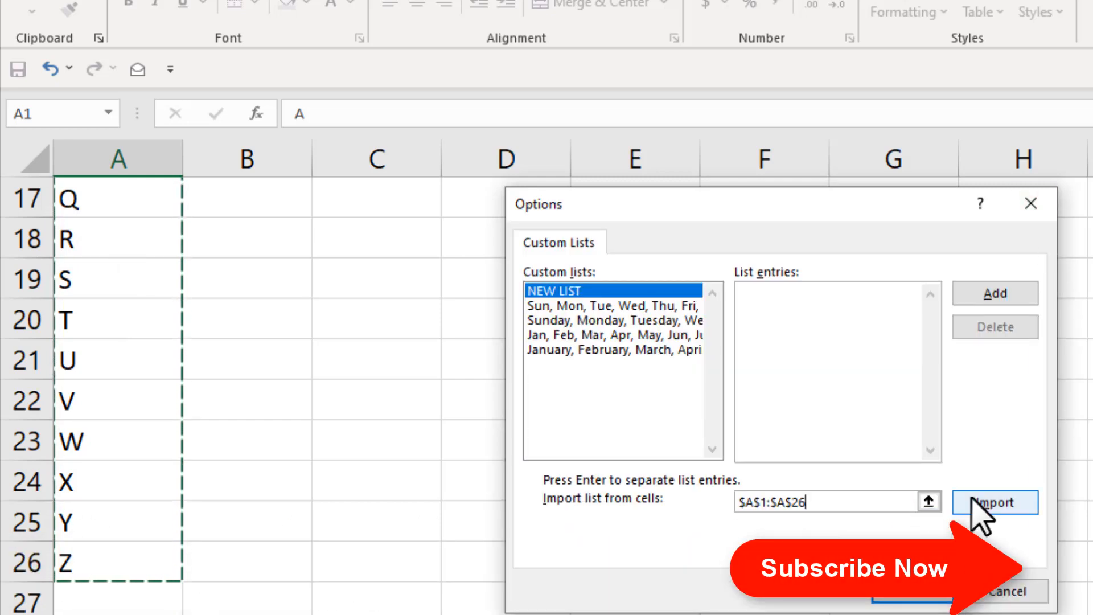
click(995, 502)
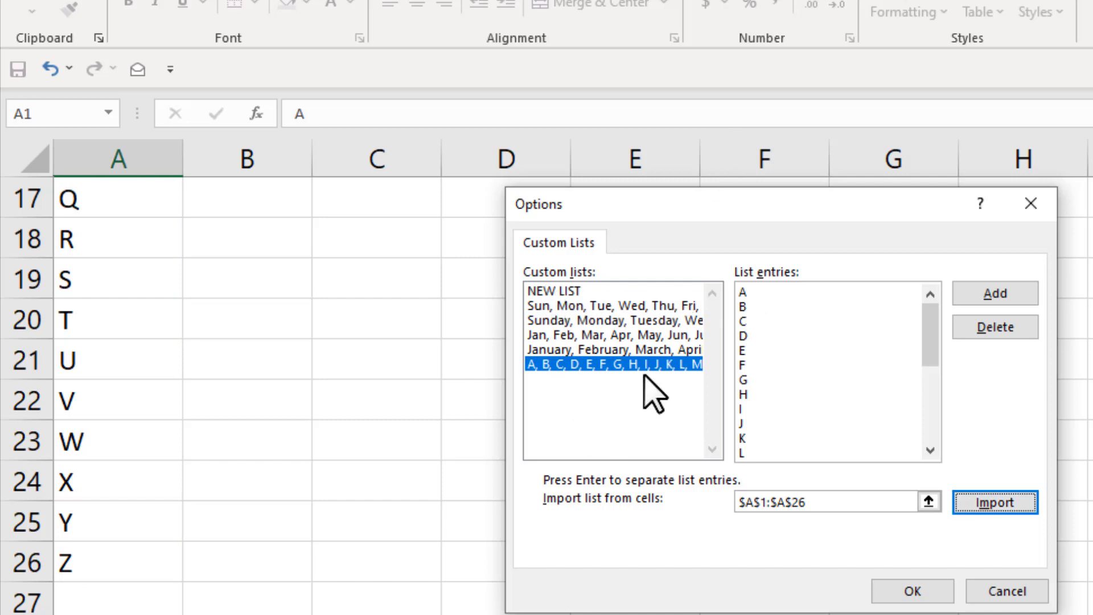
mouse_move(786, 447)
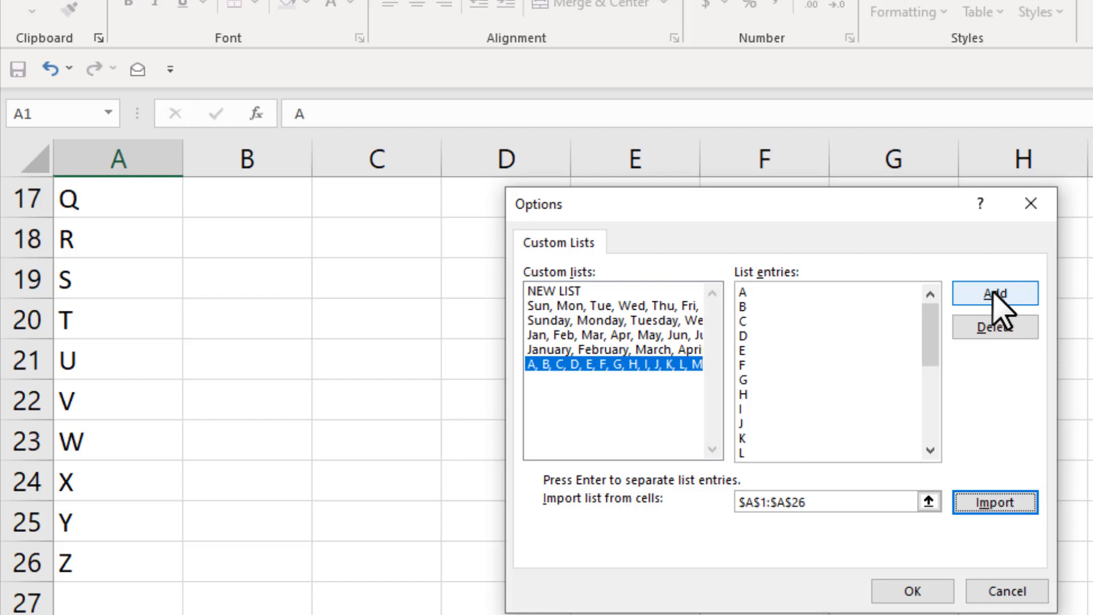
click(911, 591)
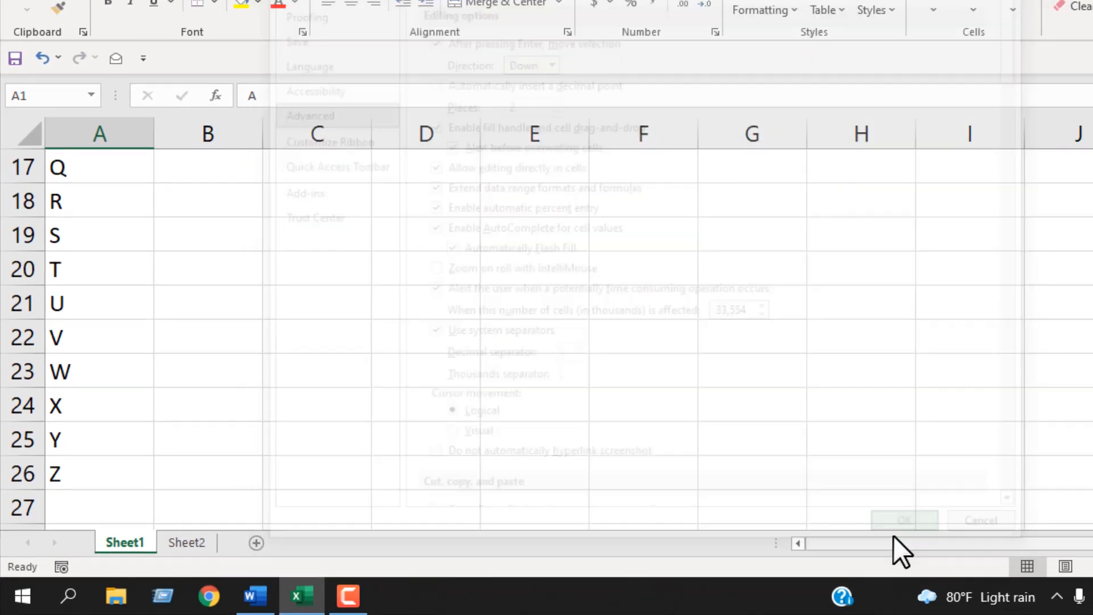
Close the settings window and enter lowercase 'a' in cell D2.
click(904, 520)
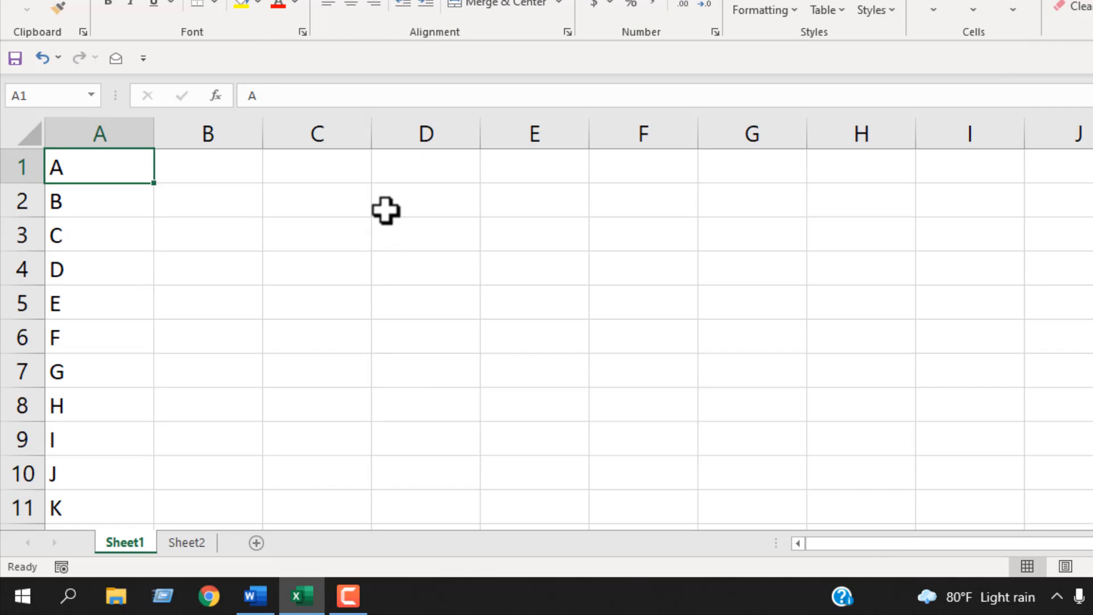
click(425, 201)
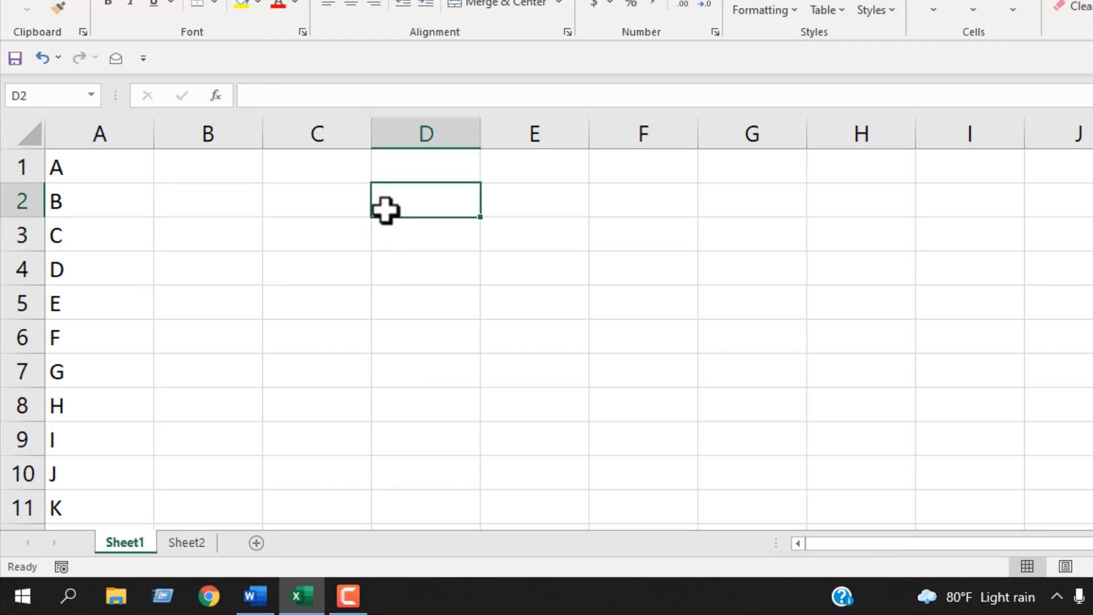
text(a)
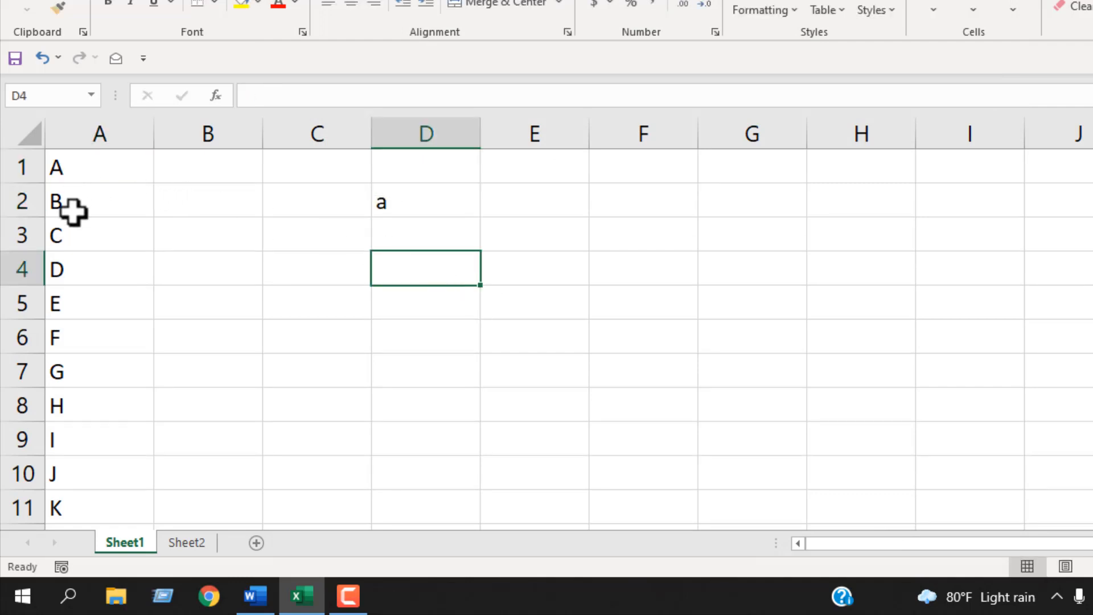
mouse_move(395, 214)
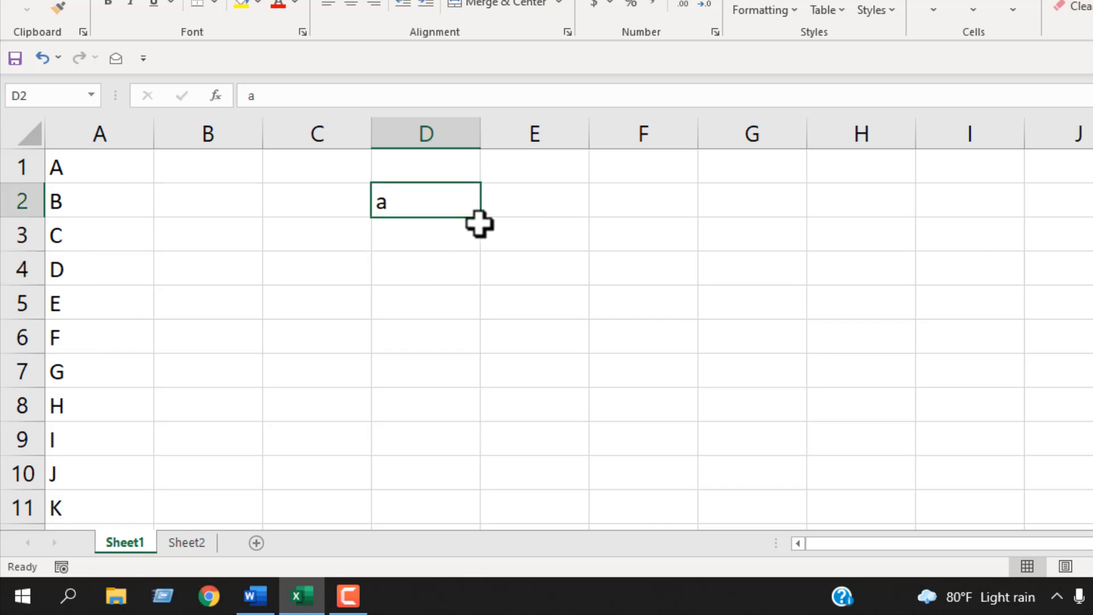
mouse_move(482, 206)
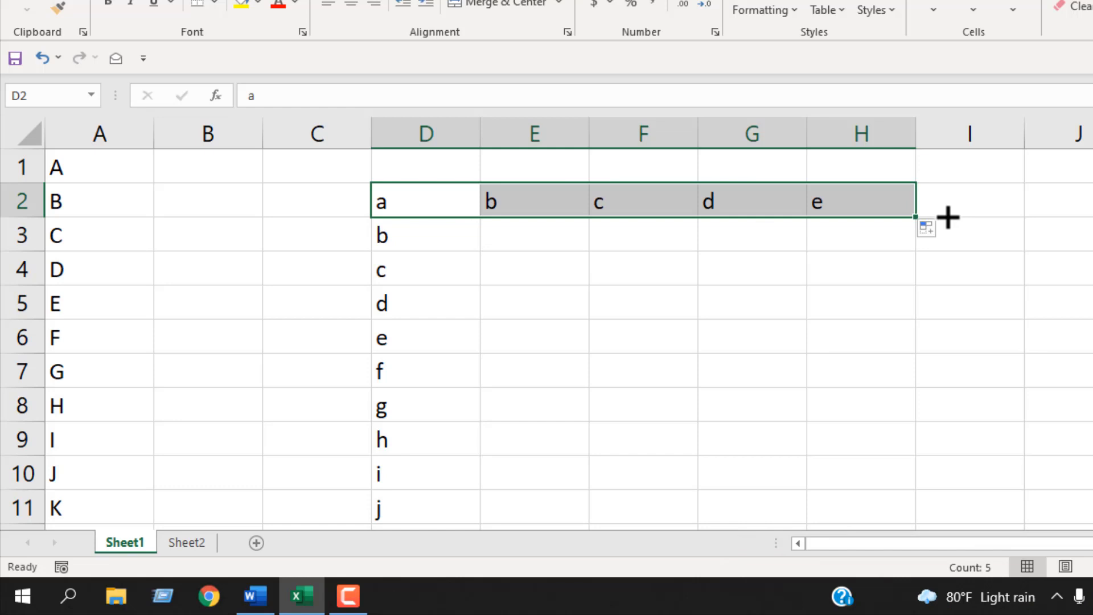
mouse_move(773, 438)
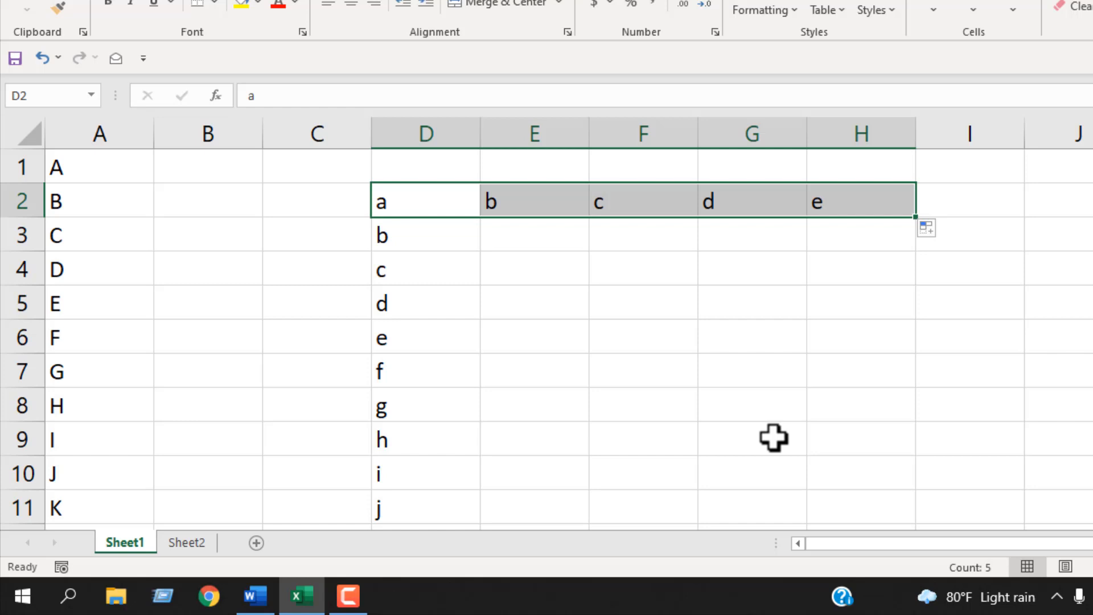
mouse_move(753, 411)
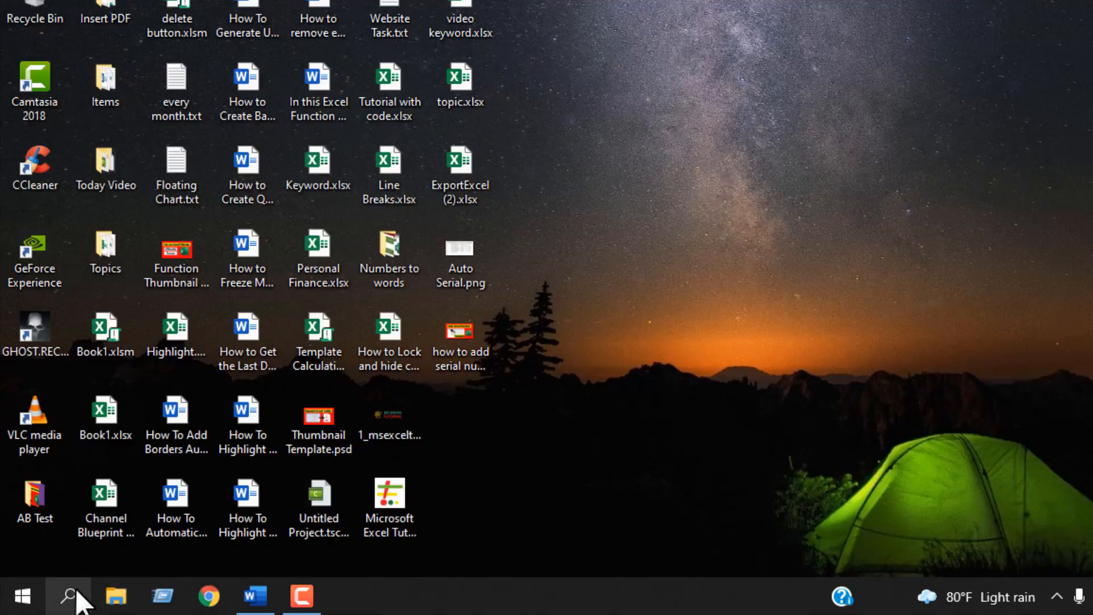
Relaunch Excel from taskbar search and create a blank workbook.
click(347, 596)
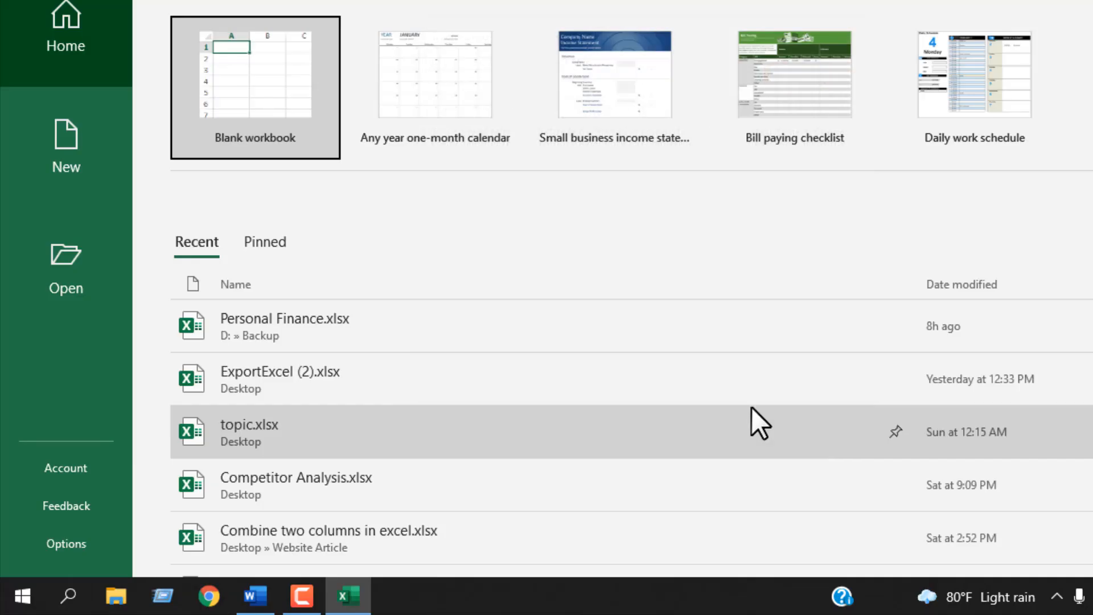
click(255, 74)
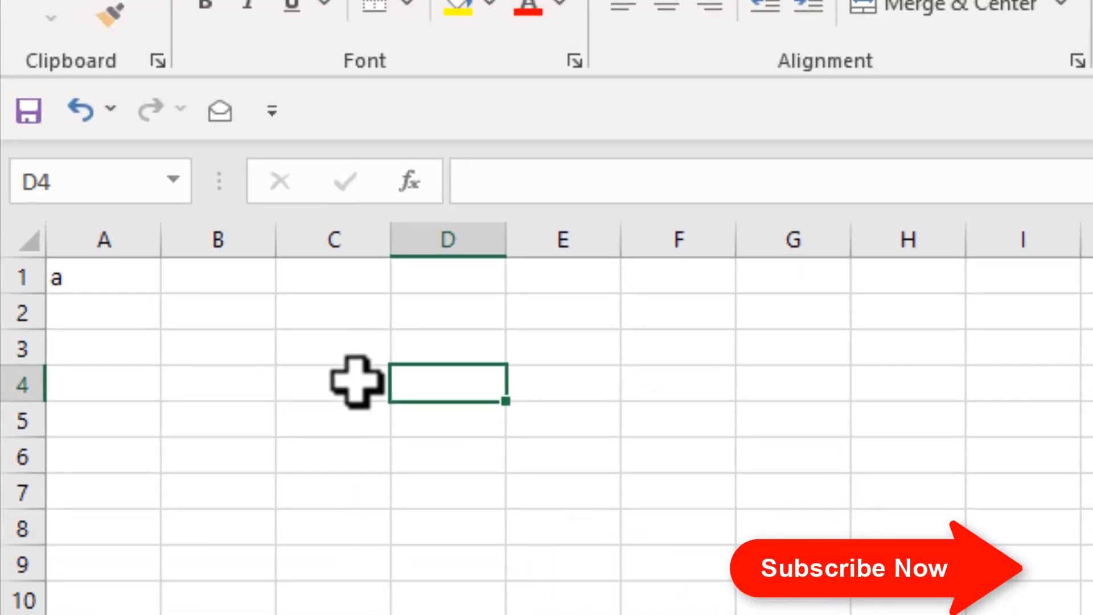
Fill row 1 from A1 to L1 with letters a–l, then deselect.
click(105, 277)
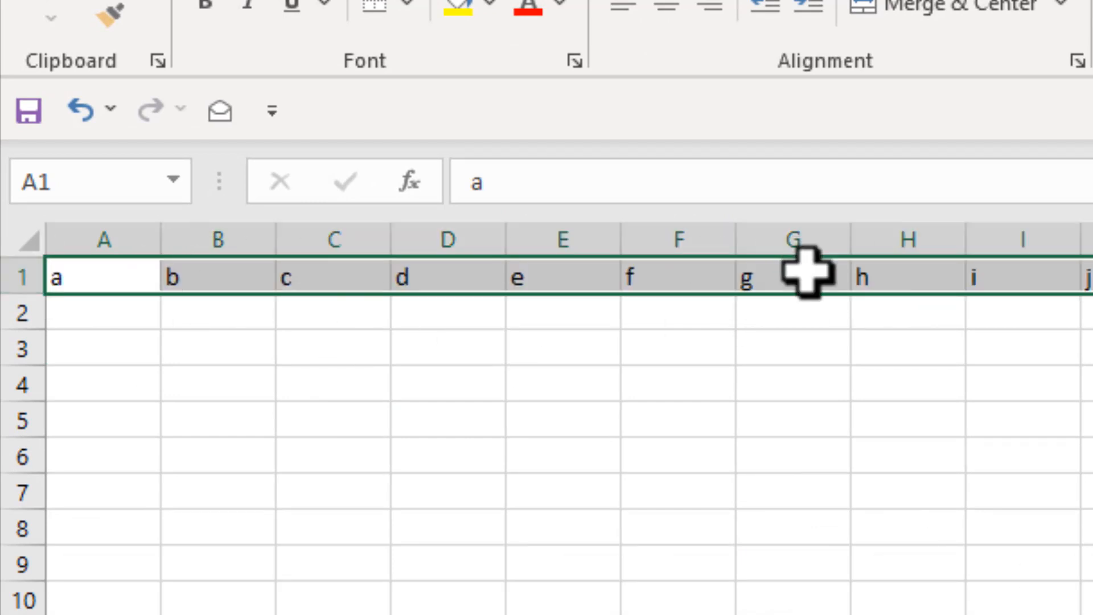
click(792, 492)
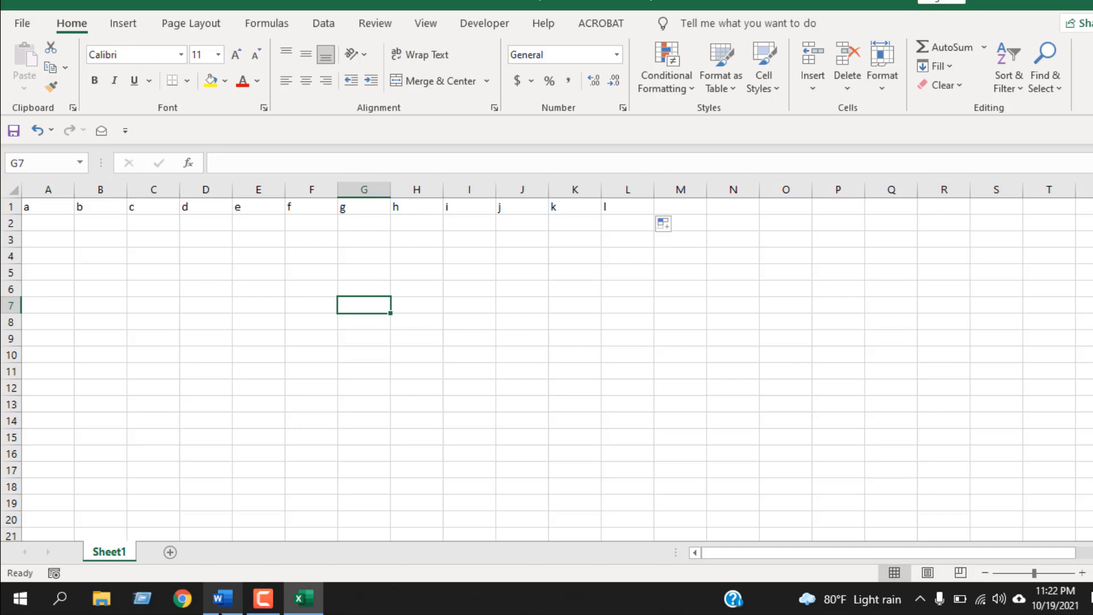
mouse_move(251, 593)
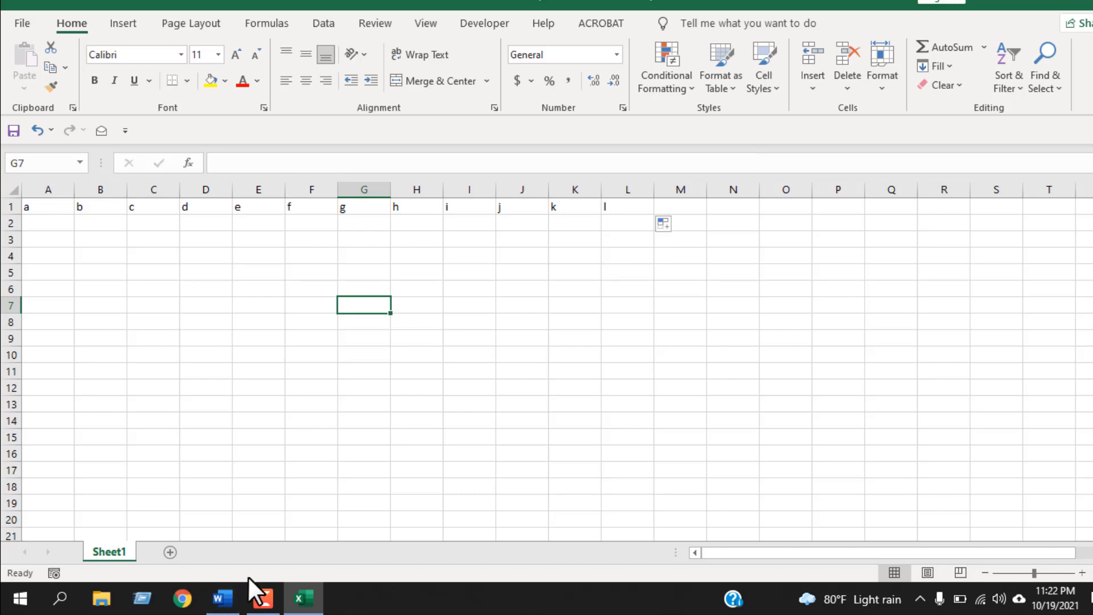